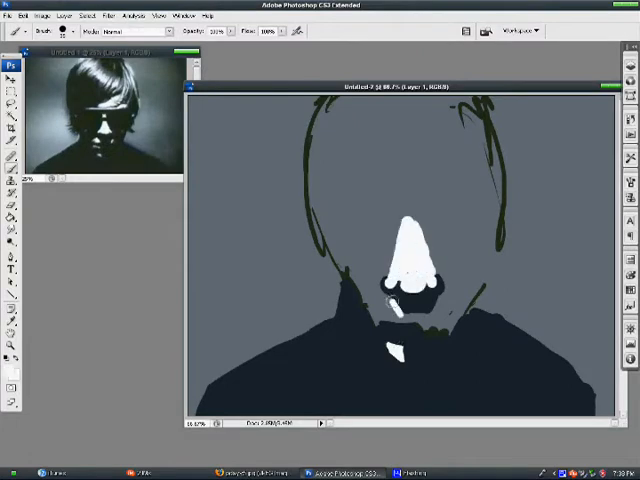
# Block in the dark silhouette of the man's head, hair and shoulders over the grey canvas.
pyautogui.click(396, 310)
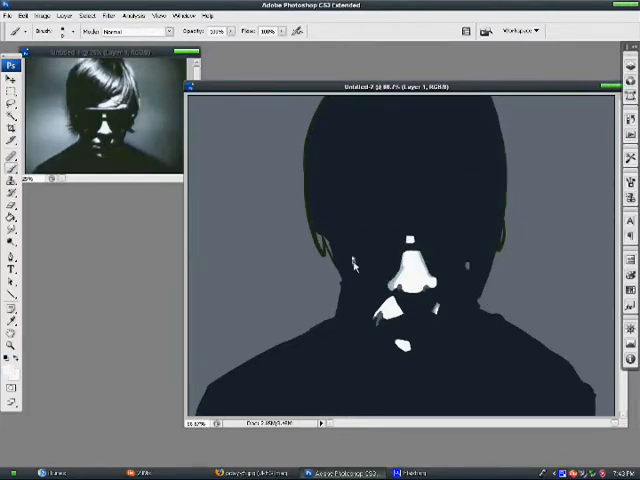
# Paint white highlight strokes over the hair strands, sunglasses, nose, cheeks and lips.
pyautogui.click(42, 16)
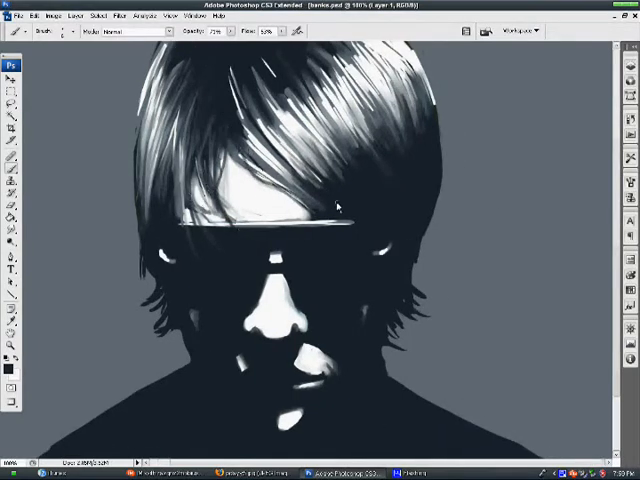
# Add a Drop Shadow layer style to the portrait layer and zoom out to the whole image.
pyautogui.click(338, 204)
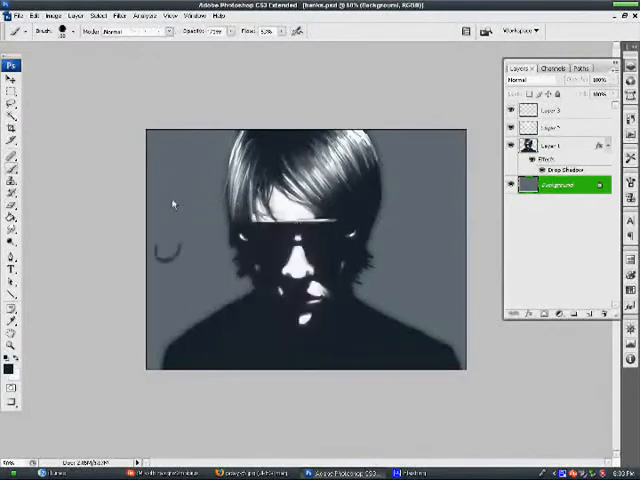
# Brush soft coloured blobs on the background and roughen them with the Add Noise filter.
pyautogui.click(560, 148)
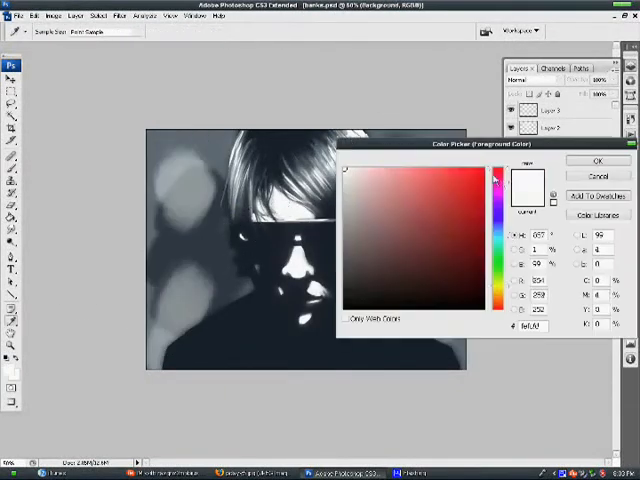
pyautogui.click(596, 160)
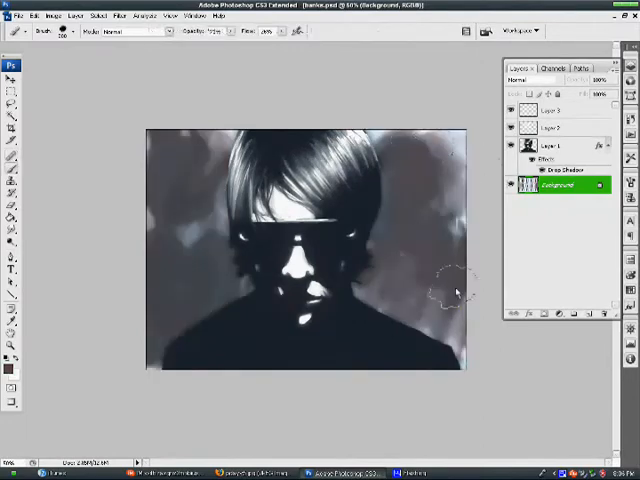
pyautogui.click(120, 16)
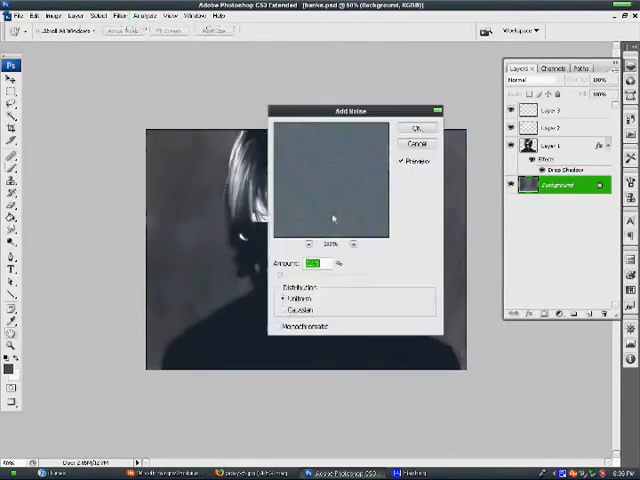
pyautogui.click(416, 128)
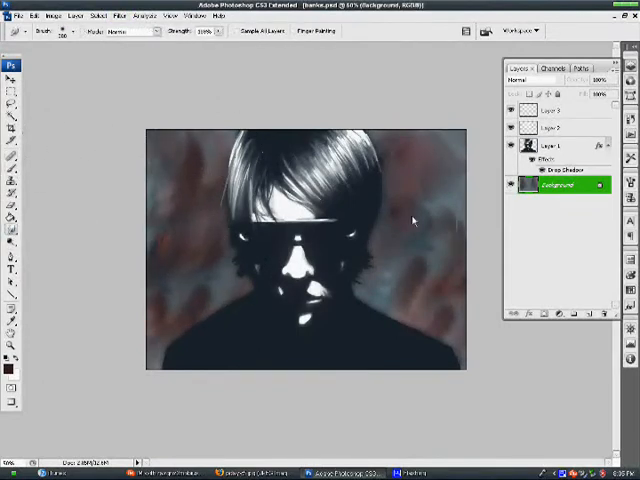
pyautogui.click(116, 16)
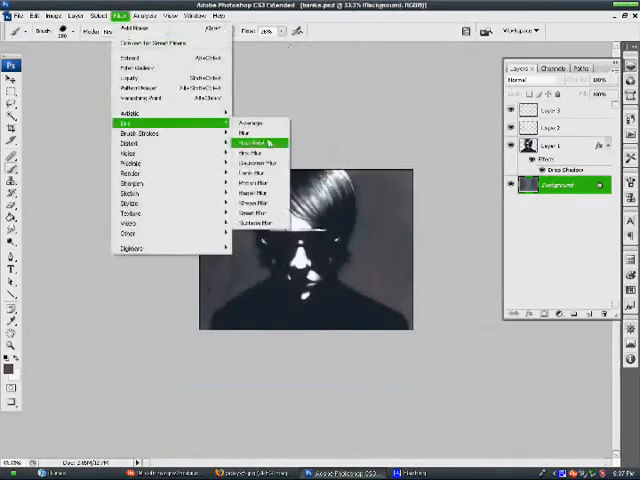
# Smooth the mottled background into soft grey with a large-radius Gaussian Blur.
pyautogui.click(256, 142)
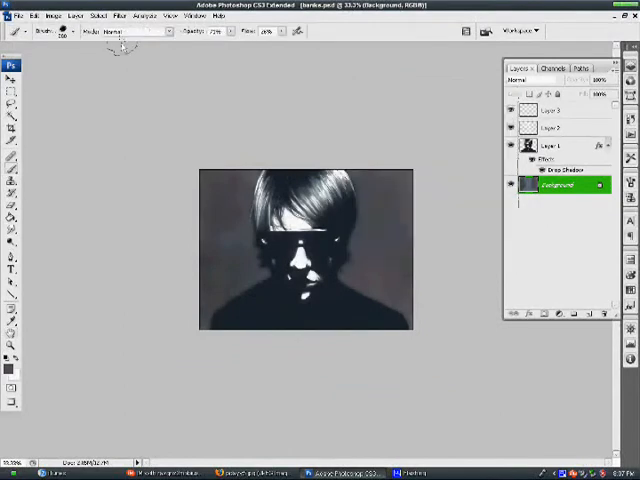
pyautogui.moveTo(236, 152)
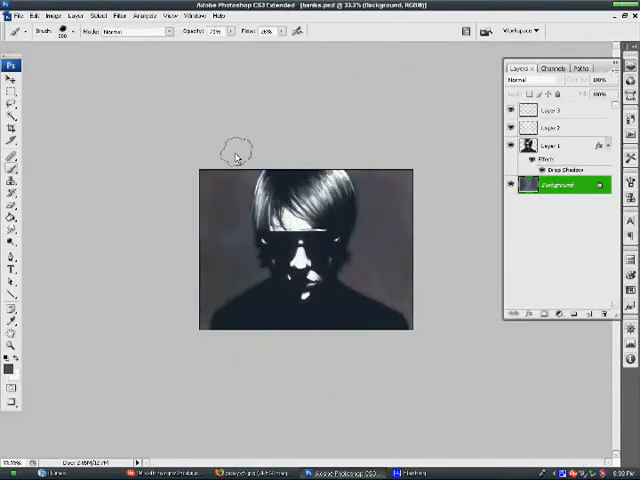
pyautogui.moveTo(104, 104)
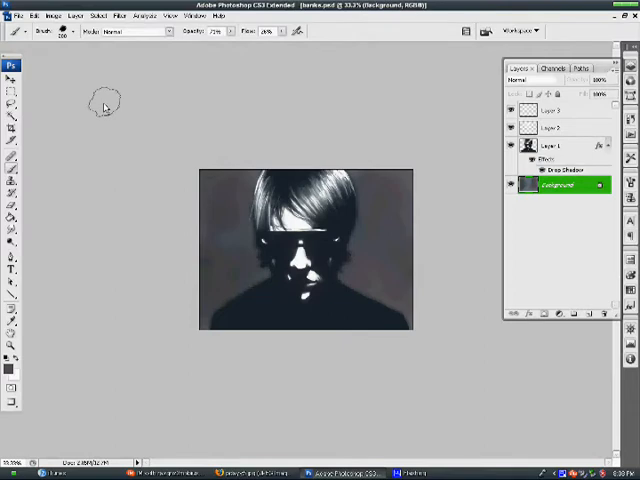
pyautogui.click(32, 16)
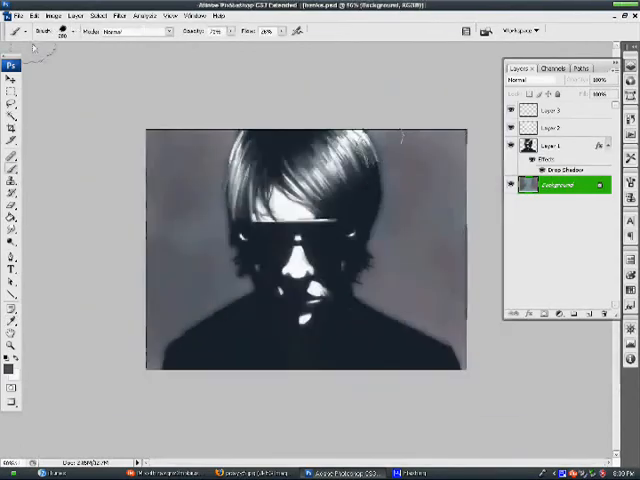
# Set the finished portrait as the Windows XP desktop wallpaper via Display Properties.
pyautogui.click(50, 16)
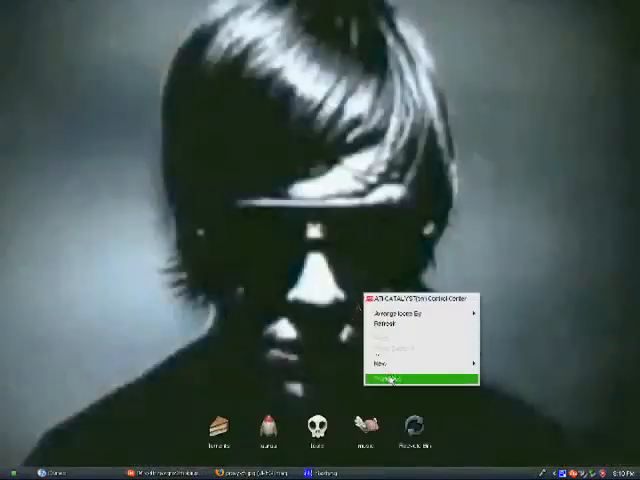
pyautogui.click(388, 380)
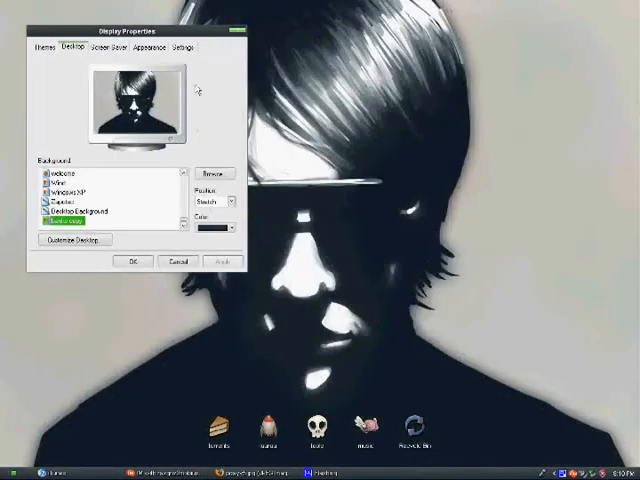
pyautogui.click(180, 262)
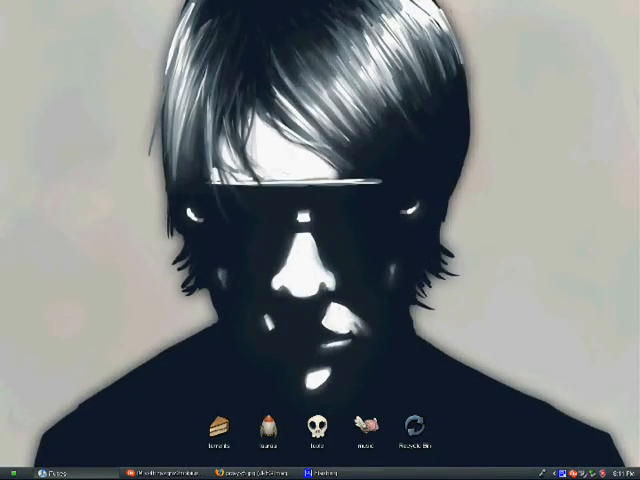